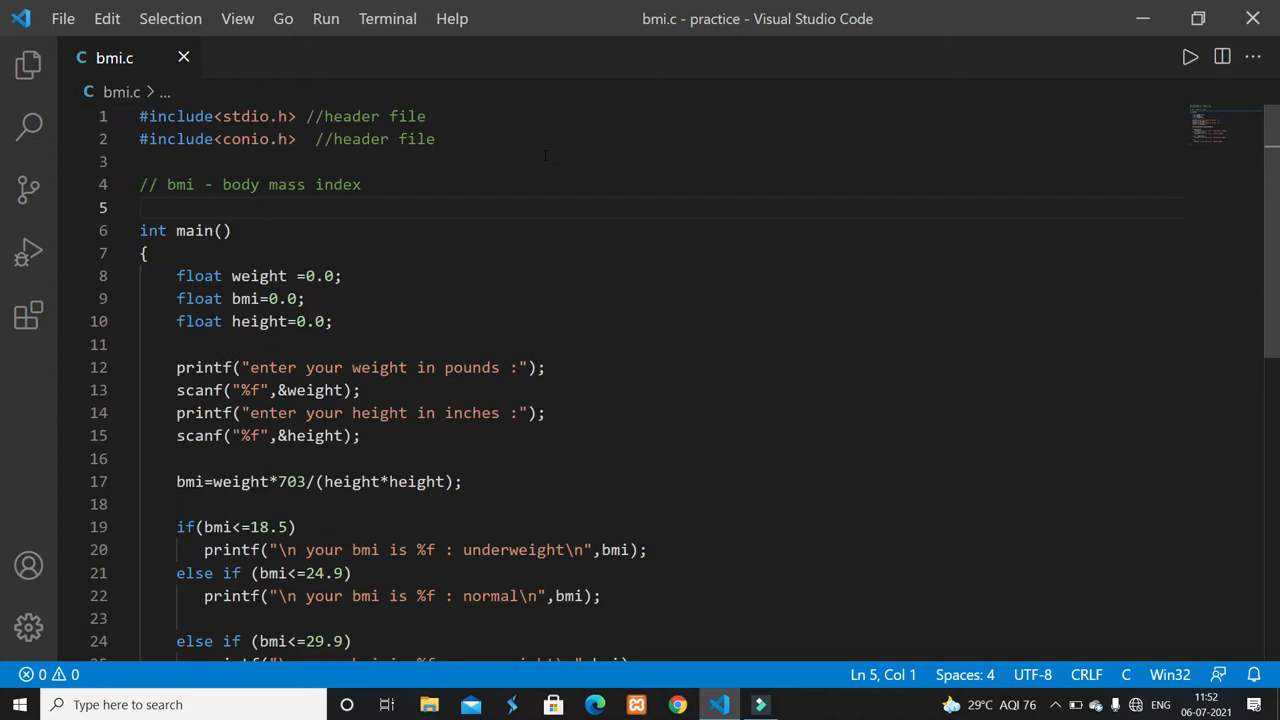
mouse_move(486, 282)
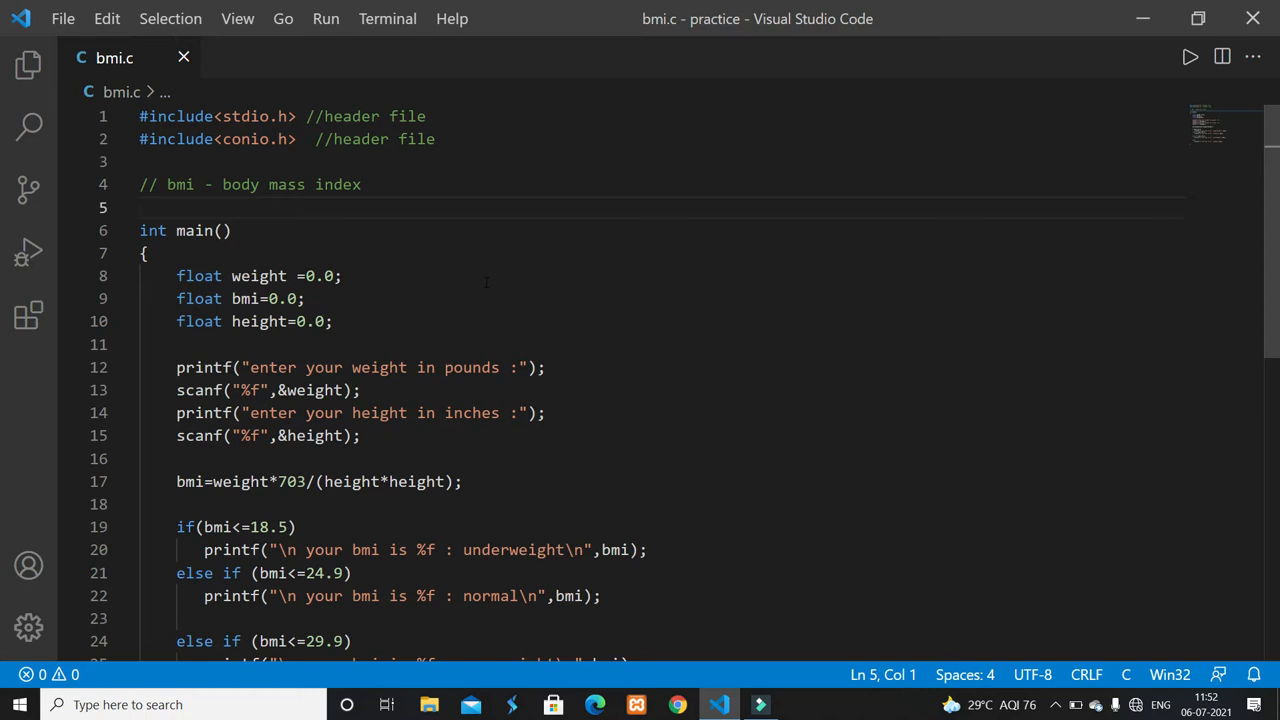
- Scroll through bmi.c and run it with gcc in the integrated terminal
scroll("down", 3)
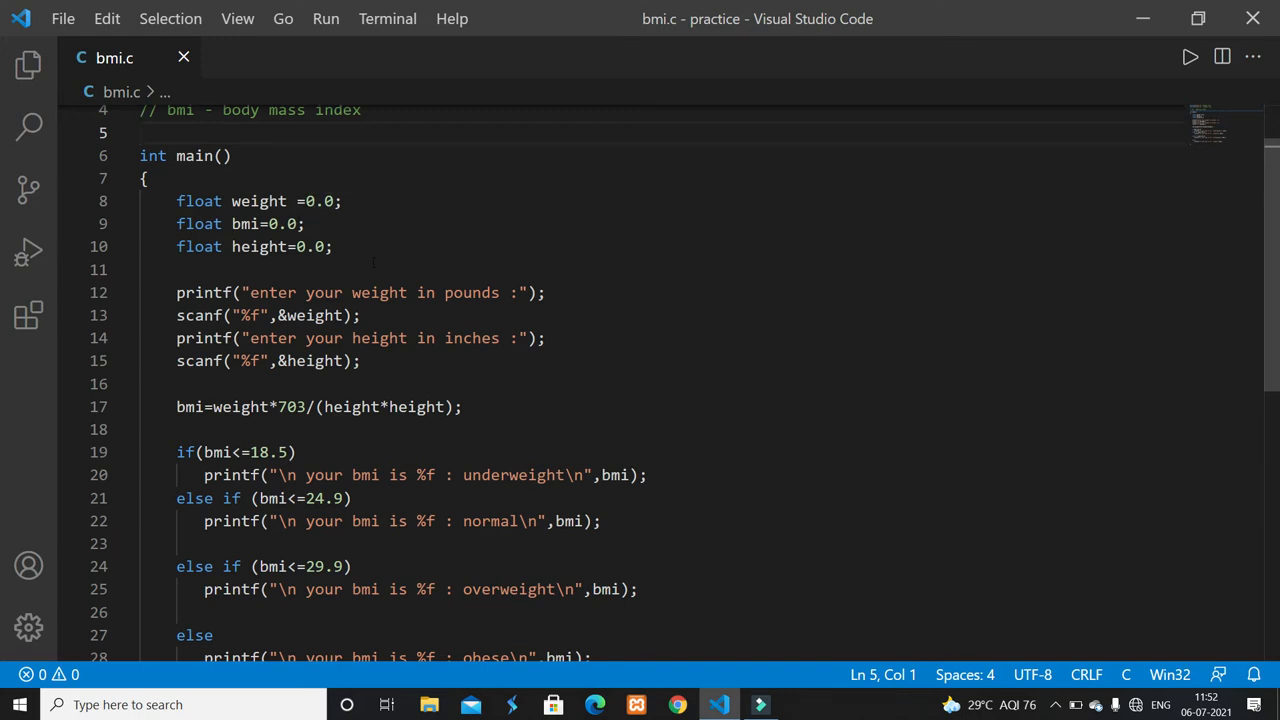
scroll("down", 3)
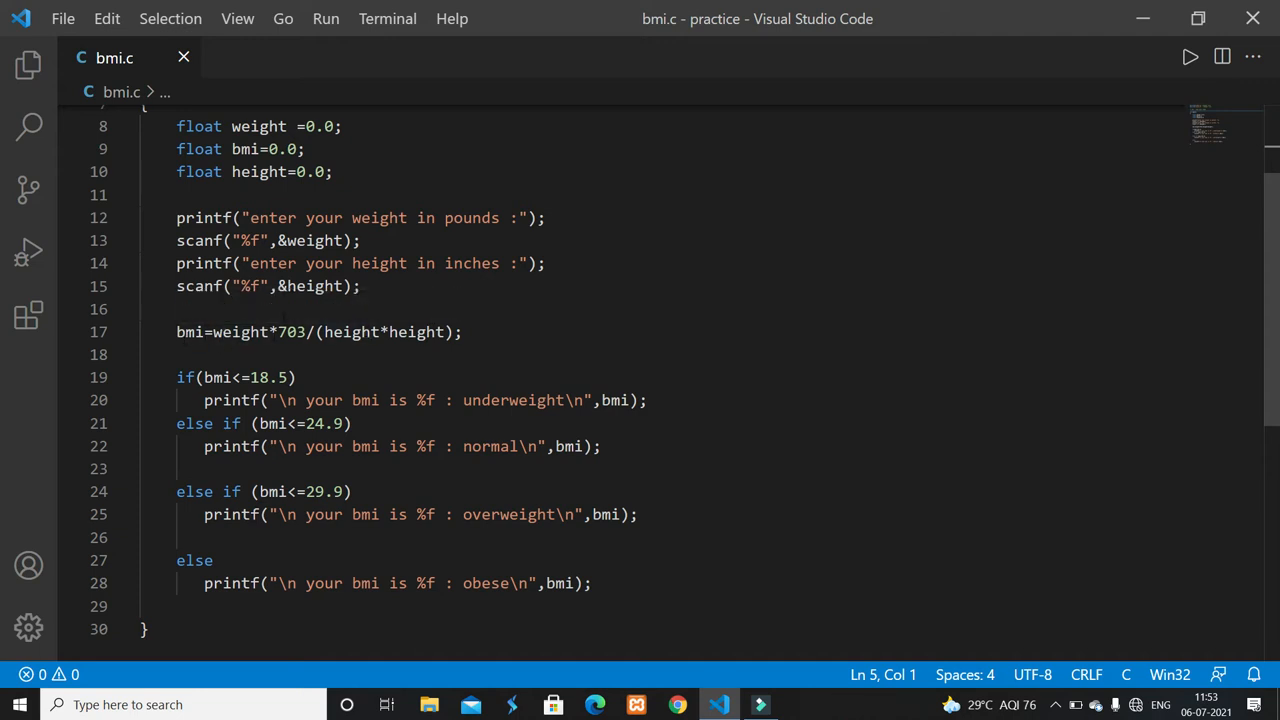
scroll("down", 3)
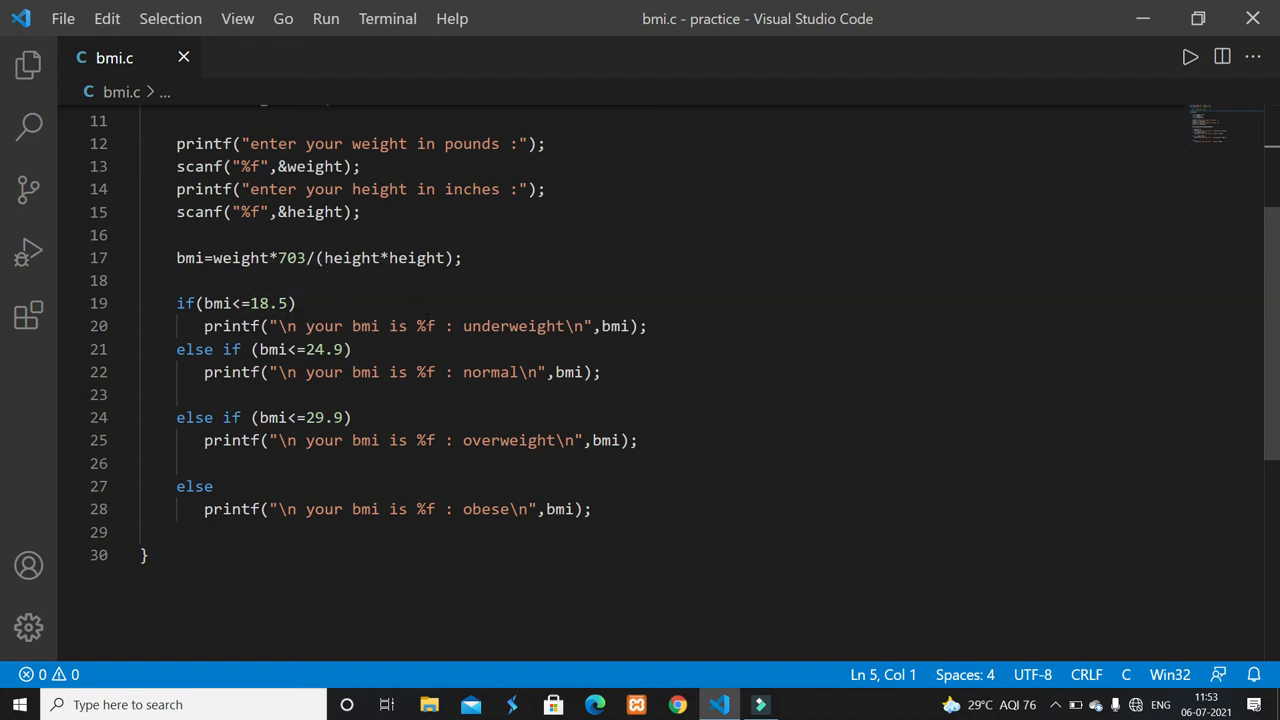
mouse_move(420, 326)
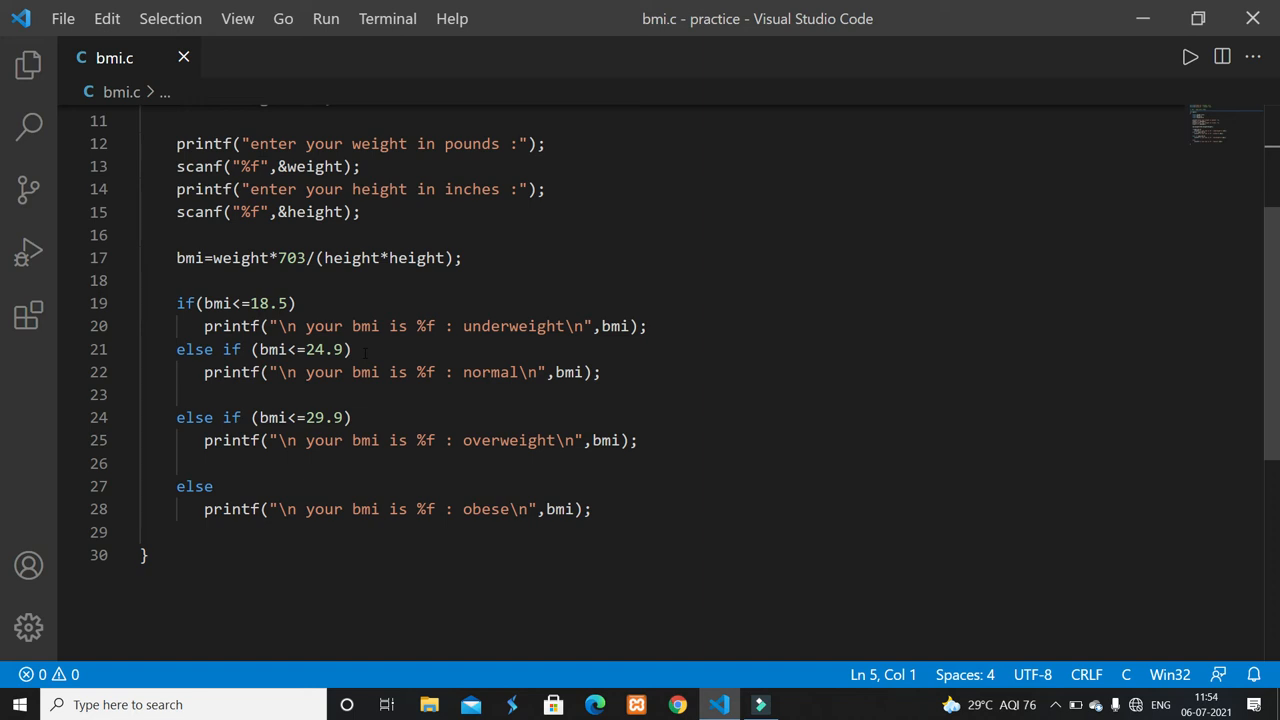
scroll("down", 3)
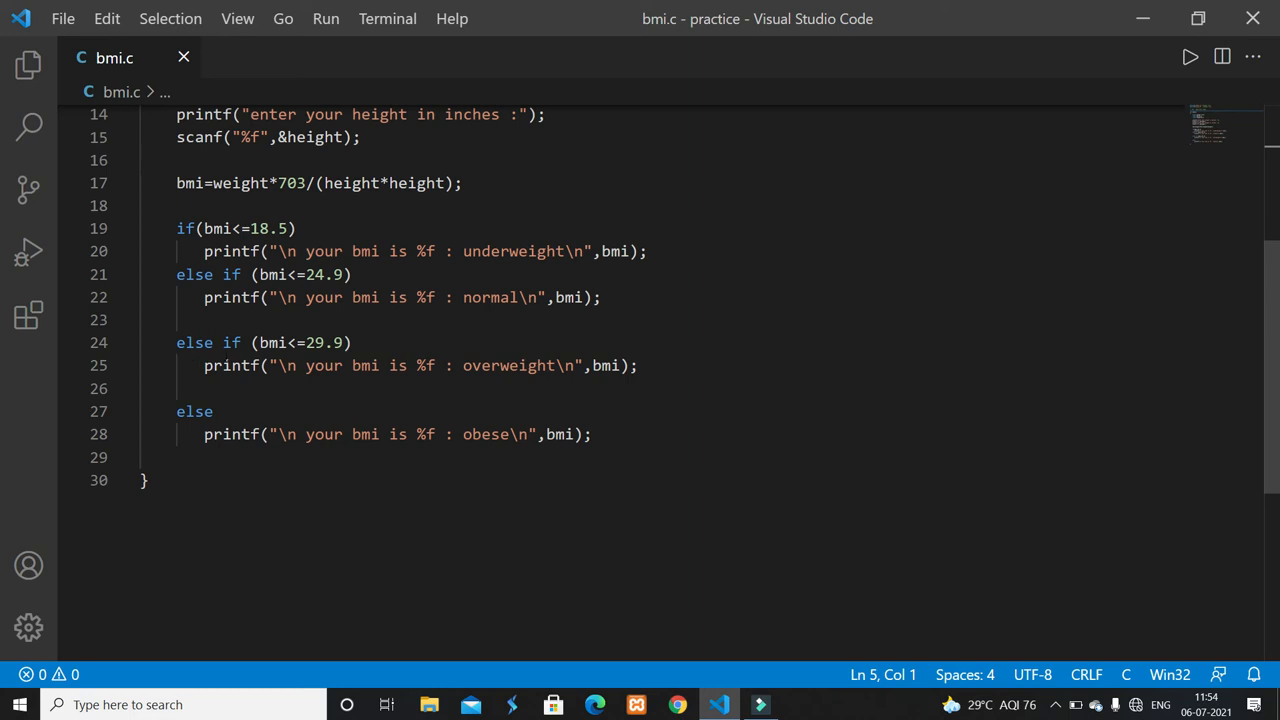
mouse_move(324, 342)
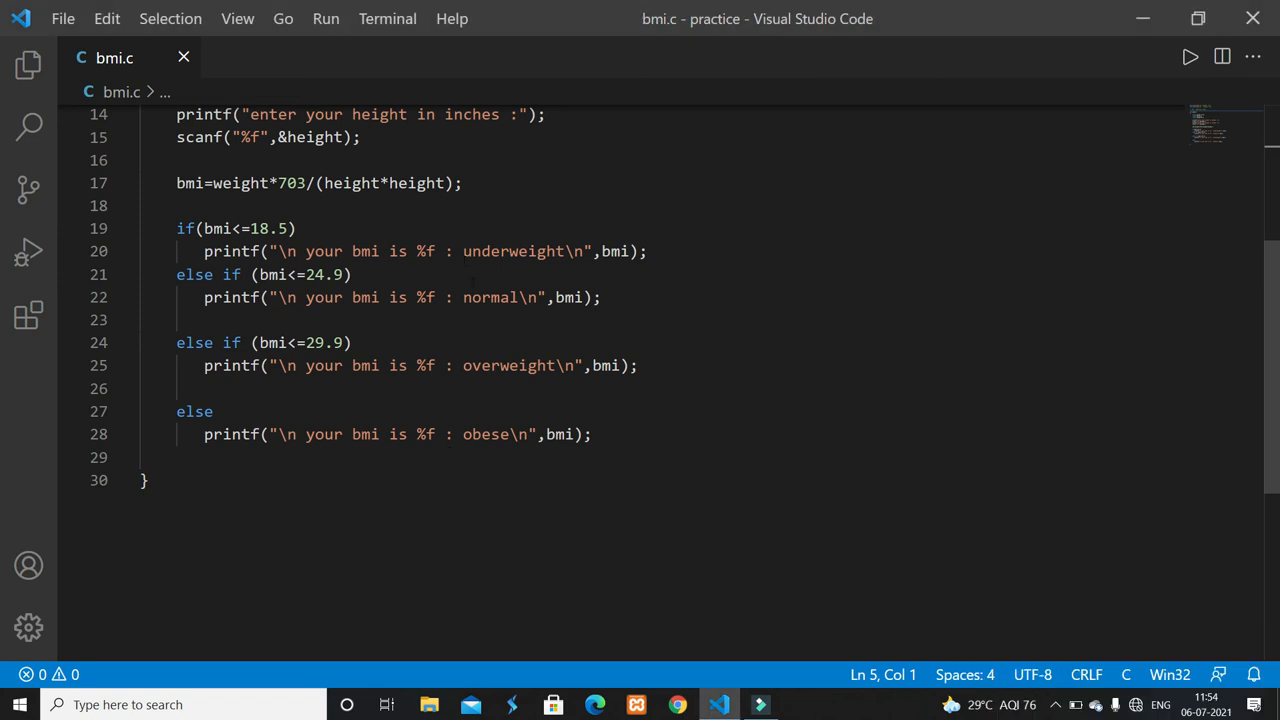
scroll("up", 3)
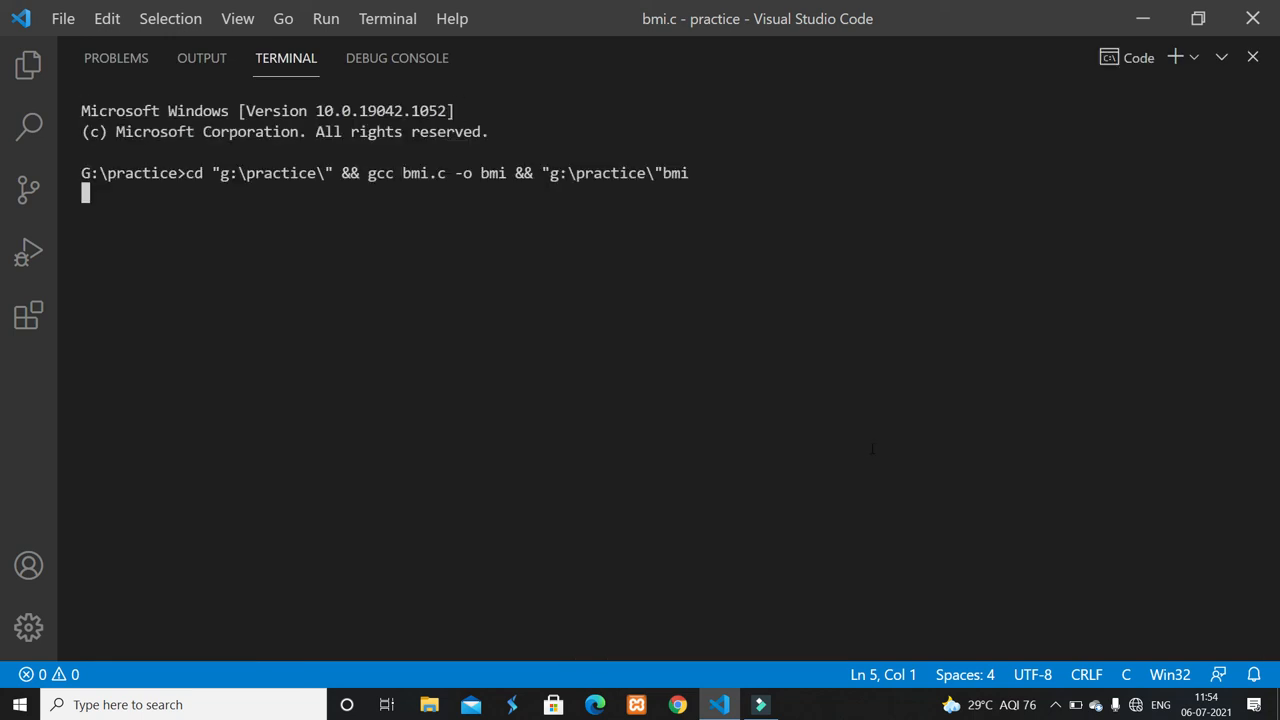
- Enter 12 as the weight in pounds and return to bmi.c
key("Enter")
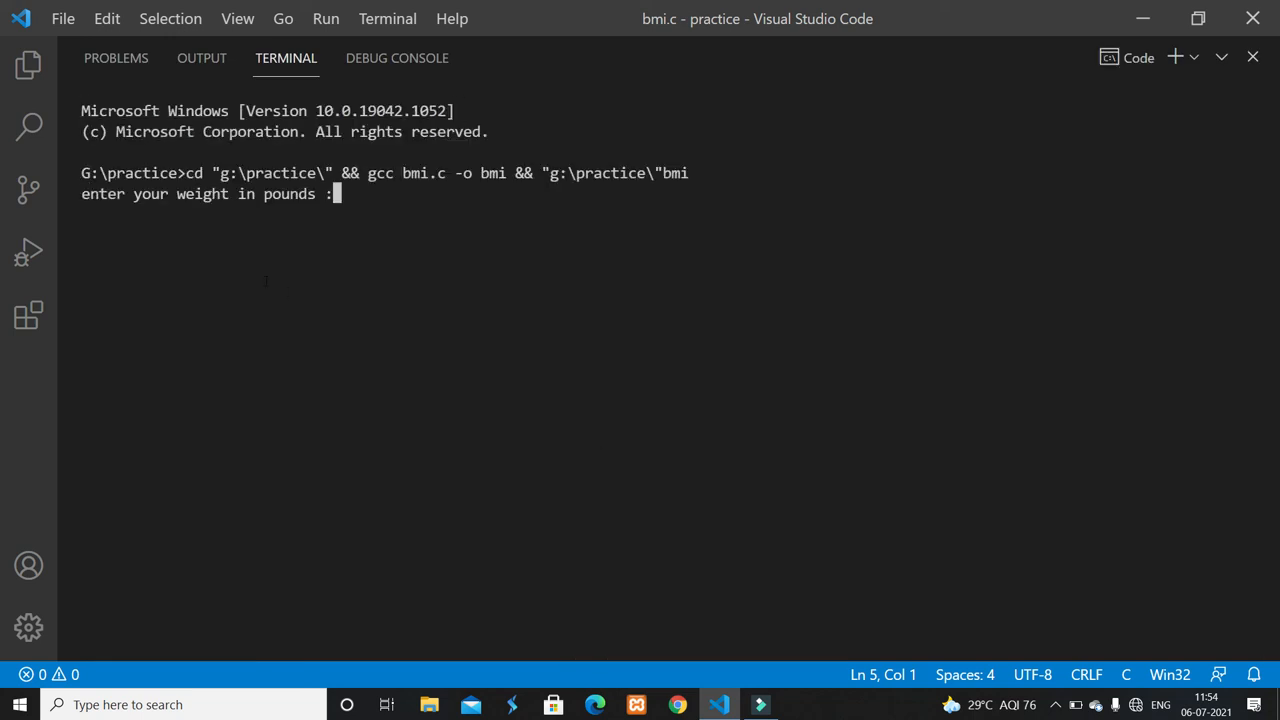
type("12")
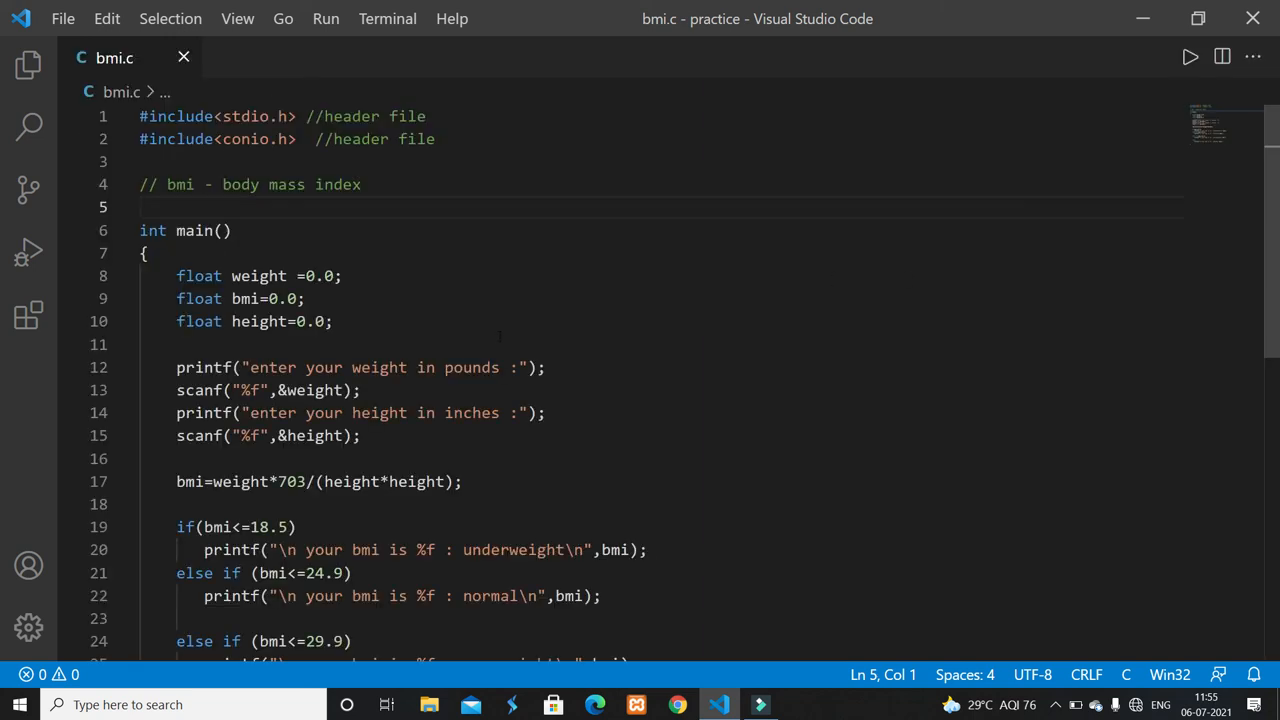
mouse_move(583, 355)
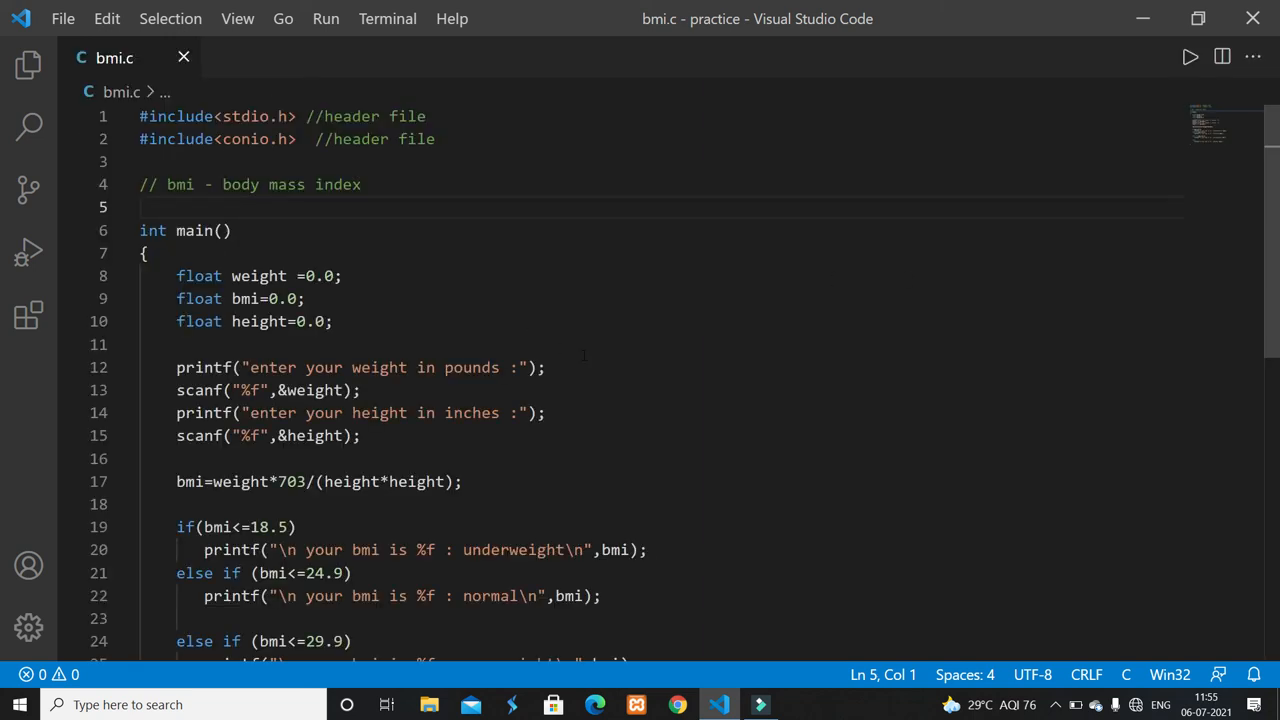